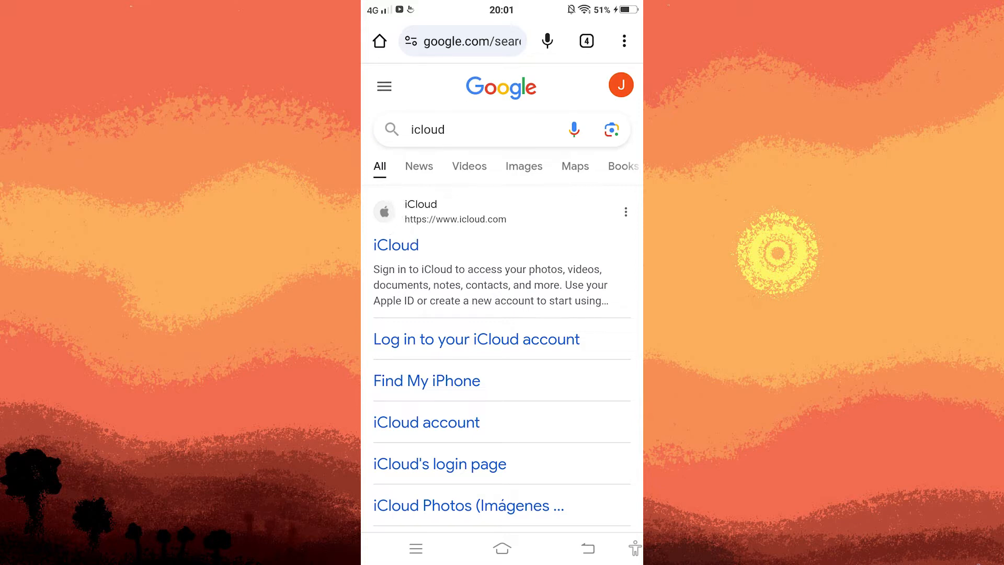
Open the iCloud website from the Google results for 'icloud'
click(396, 244)
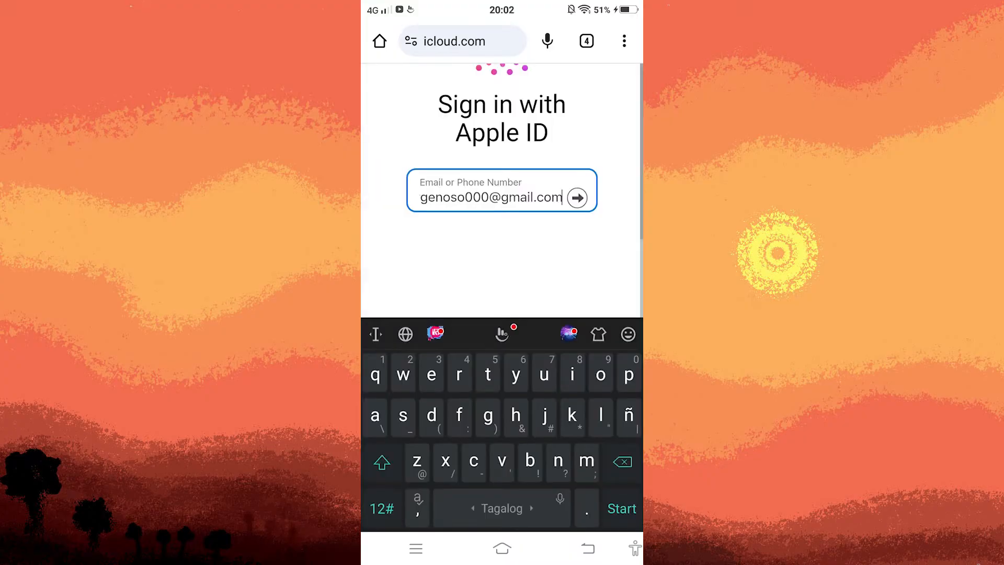
Continue sign-in with the entered Apple ID email to reach the iCloud home page
click(576, 197)
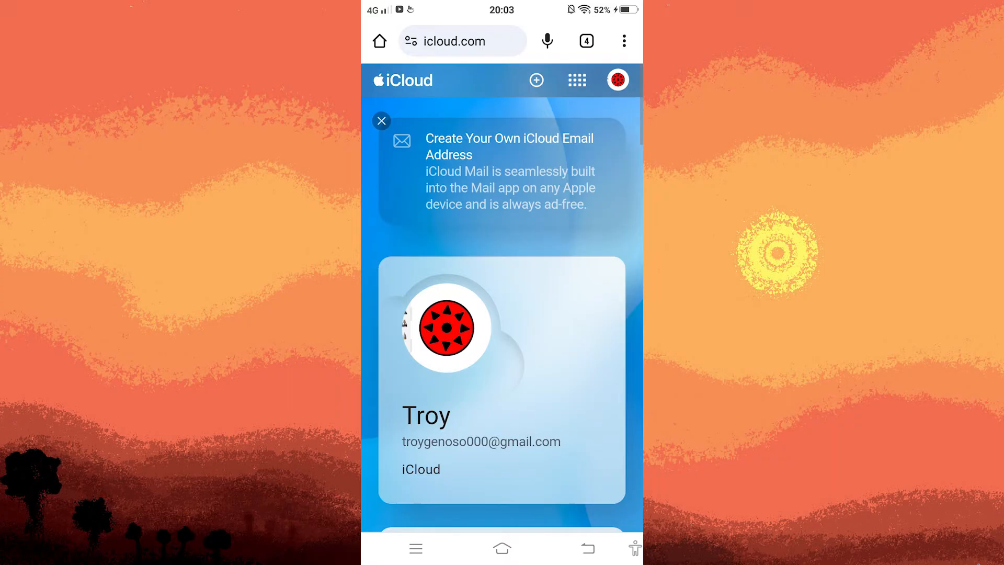
mouse_move(625, 41)
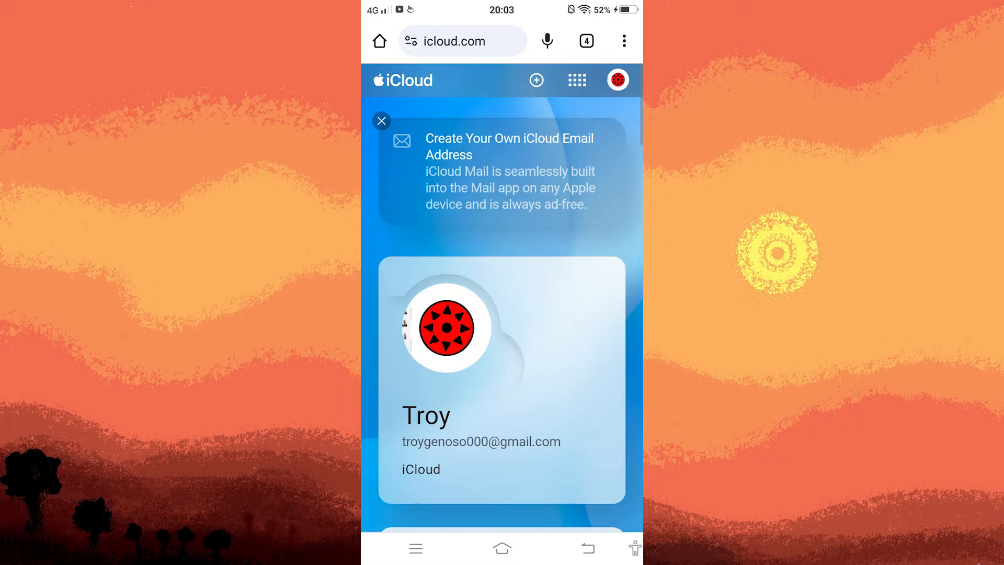
Bring up Chrome's three-dot menu to enable Desktop site for iCloud
click(624, 41)
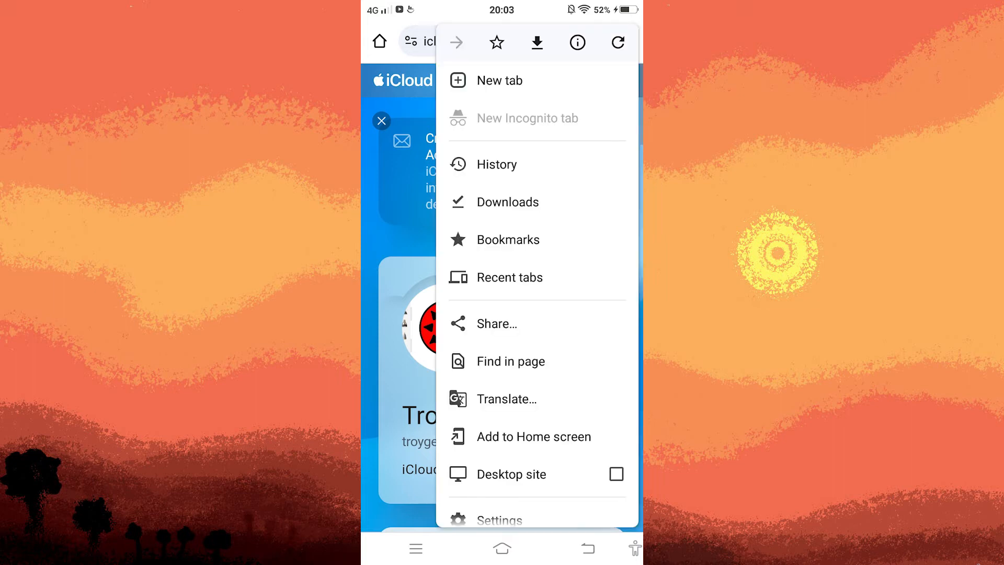
mouse_move(605, 471)
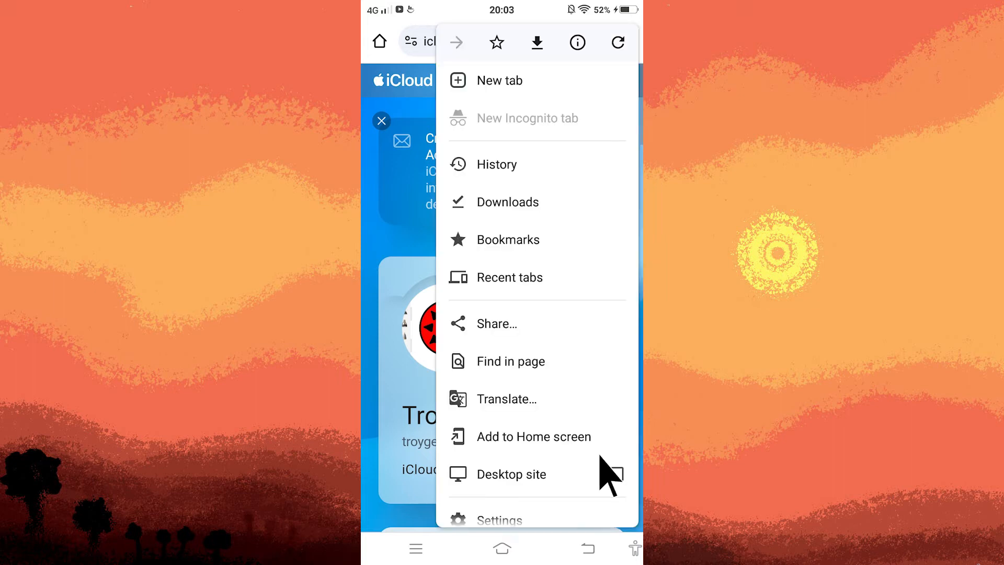
mouse_move(617, 473)
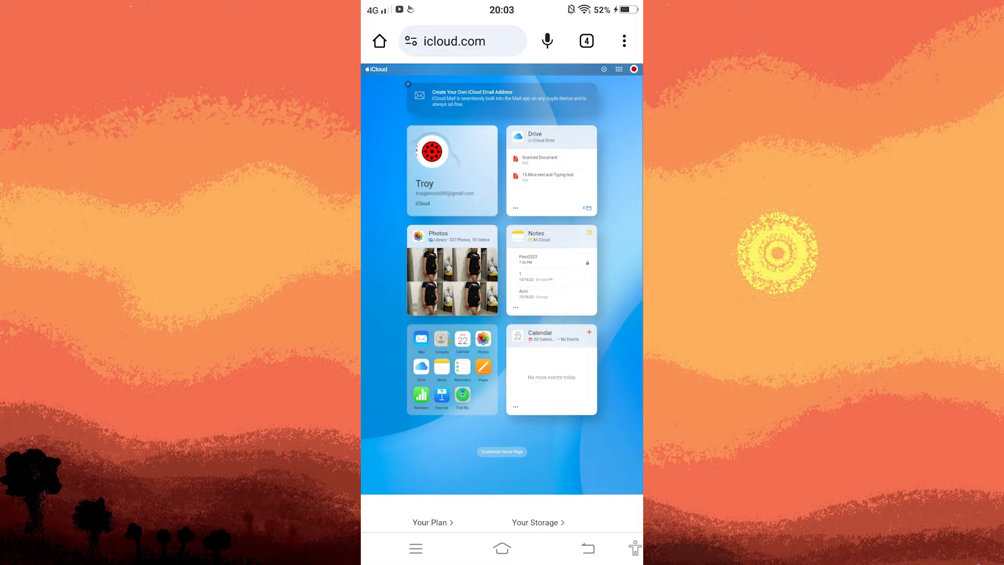
mouse_move(438, 346)
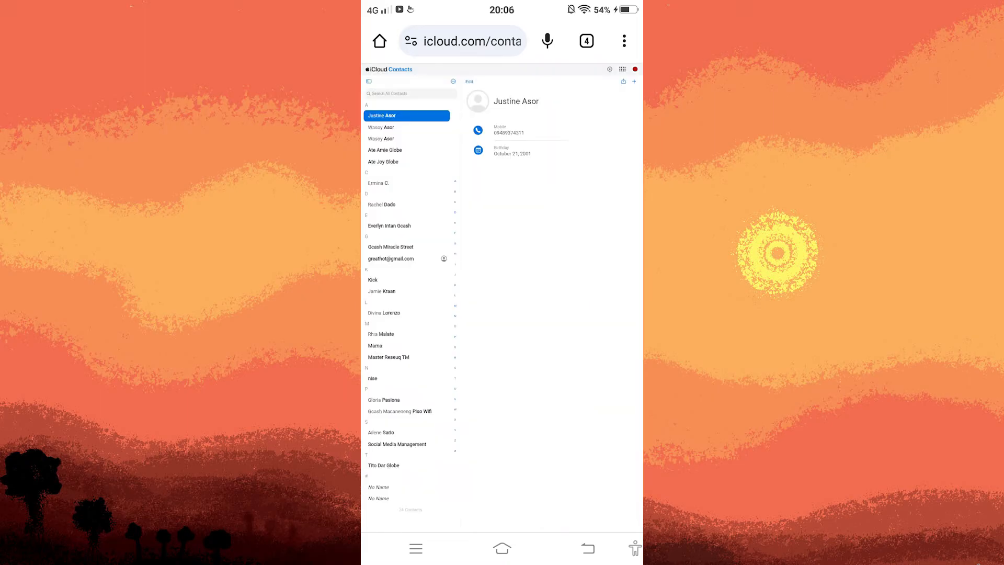
mouse_move(452, 83)
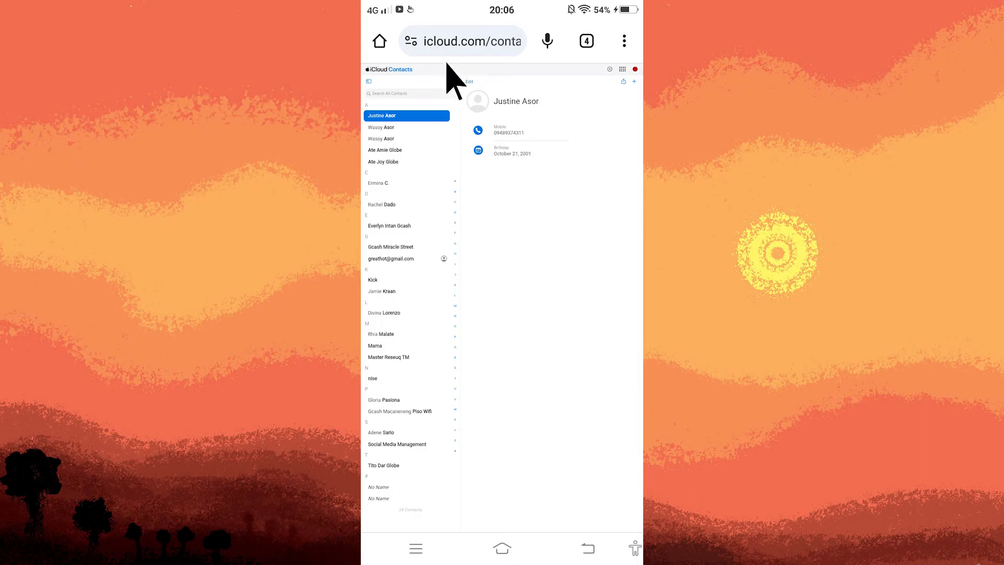
mouse_move(452, 84)
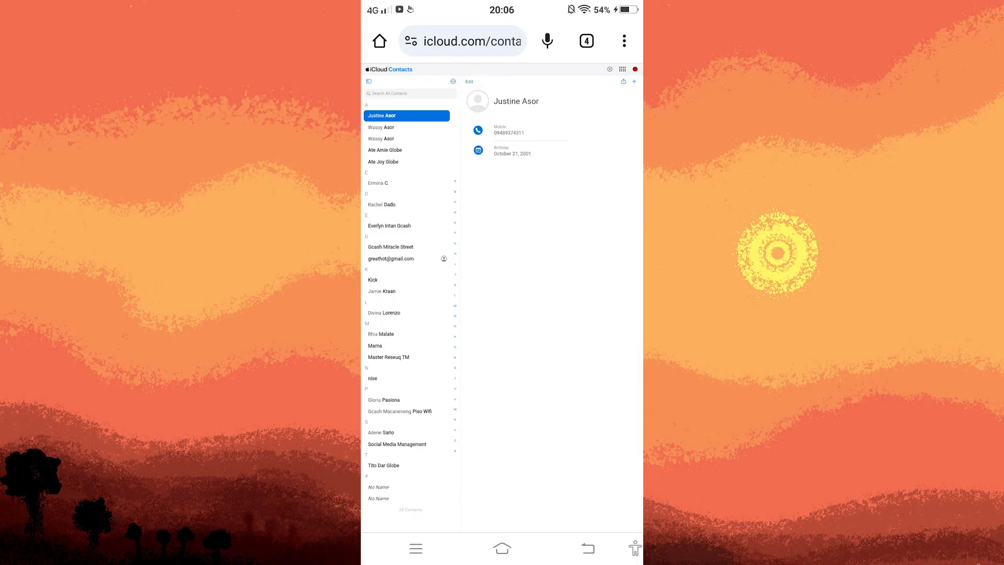
Select all iCloud contacts via the gear menu and export them as a vCard
click(454, 82)
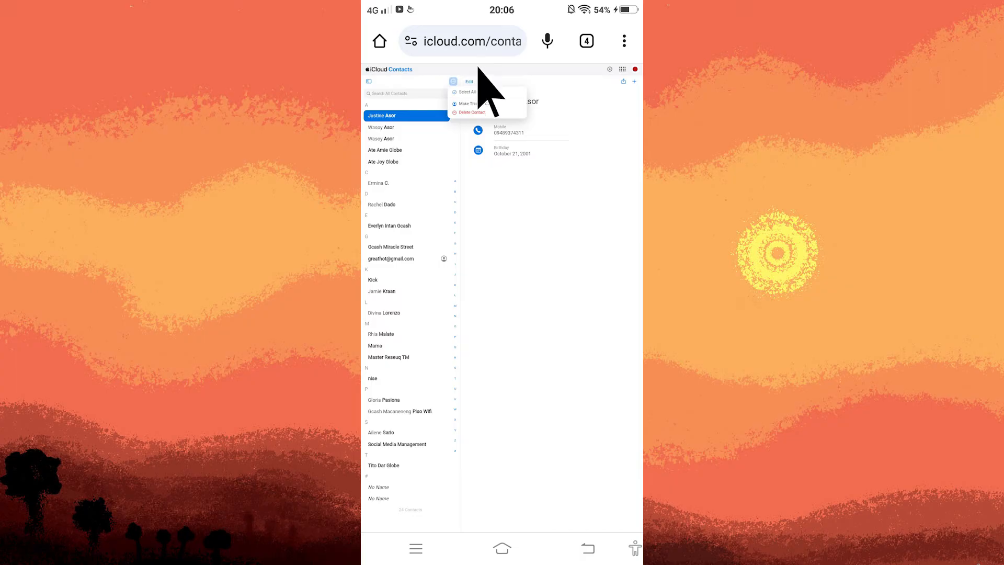
mouse_move(490, 93)
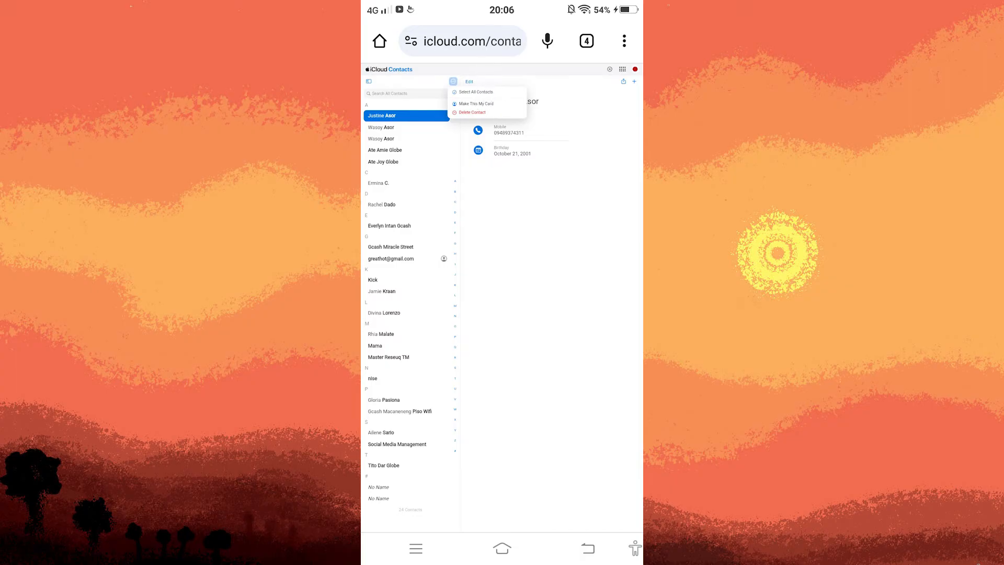
click(475, 92)
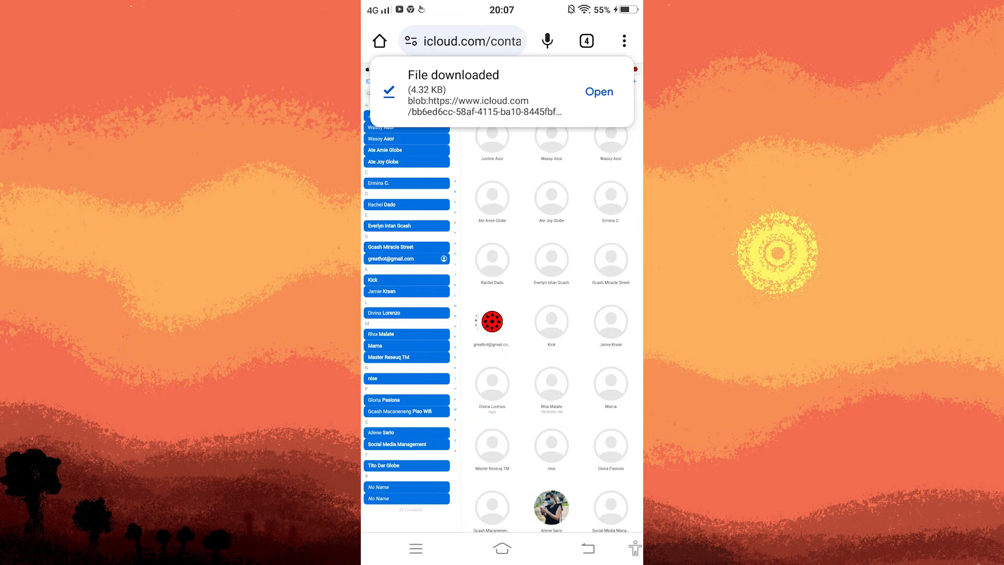
click(598, 92)
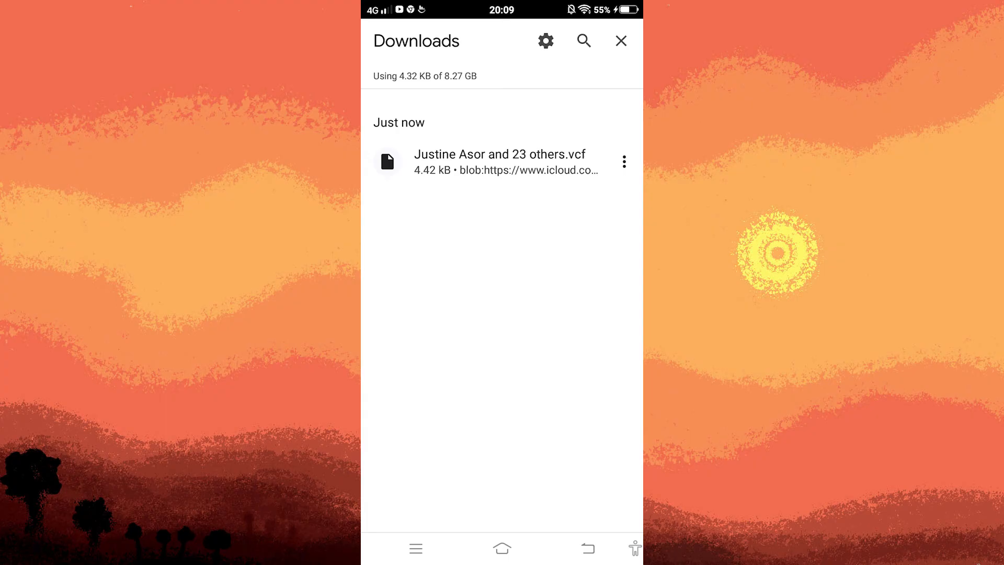
Import the .vcf into the phone's Contacts and agree to merge the 23 duplicate groups
click(498, 161)
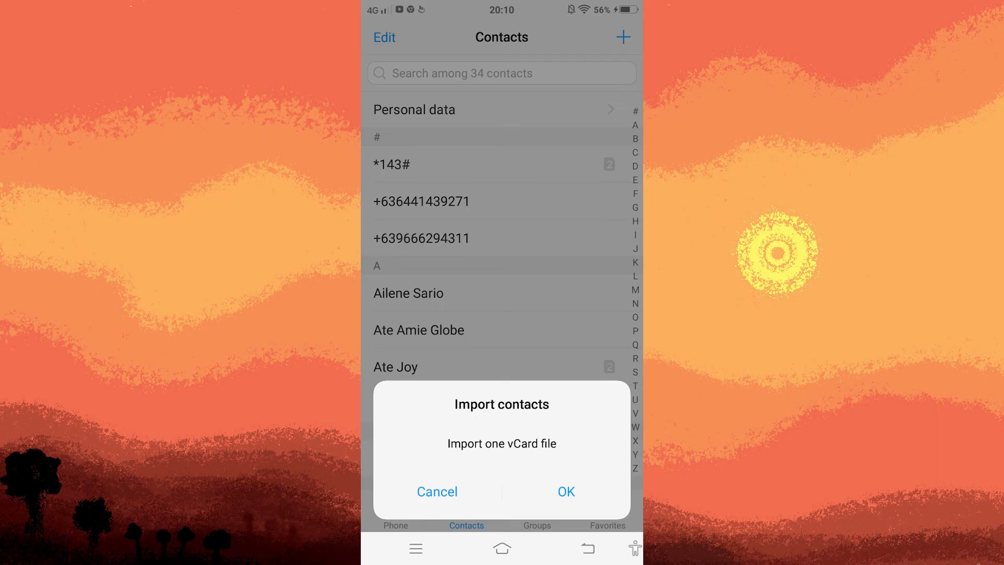
click(565, 491)
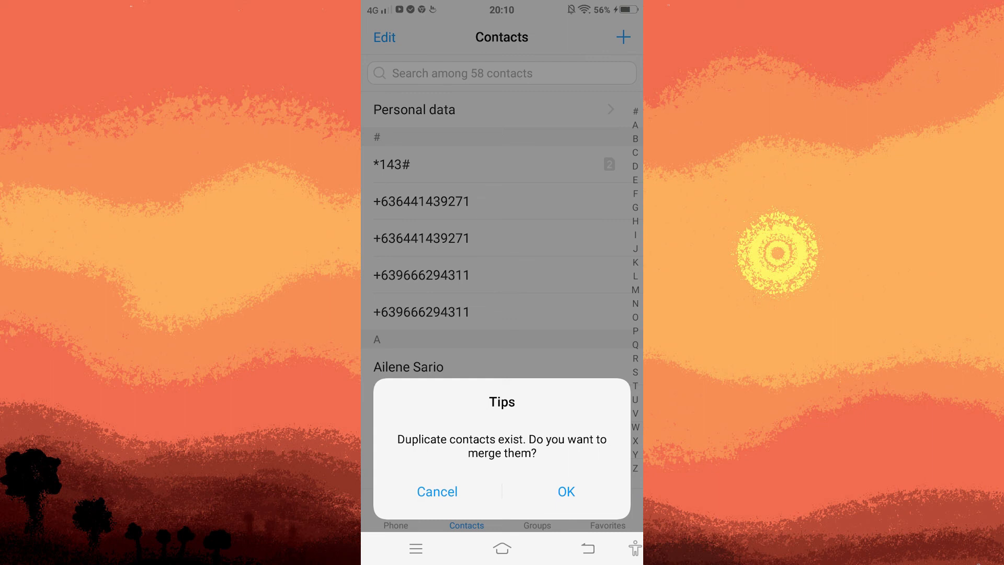
click(565, 492)
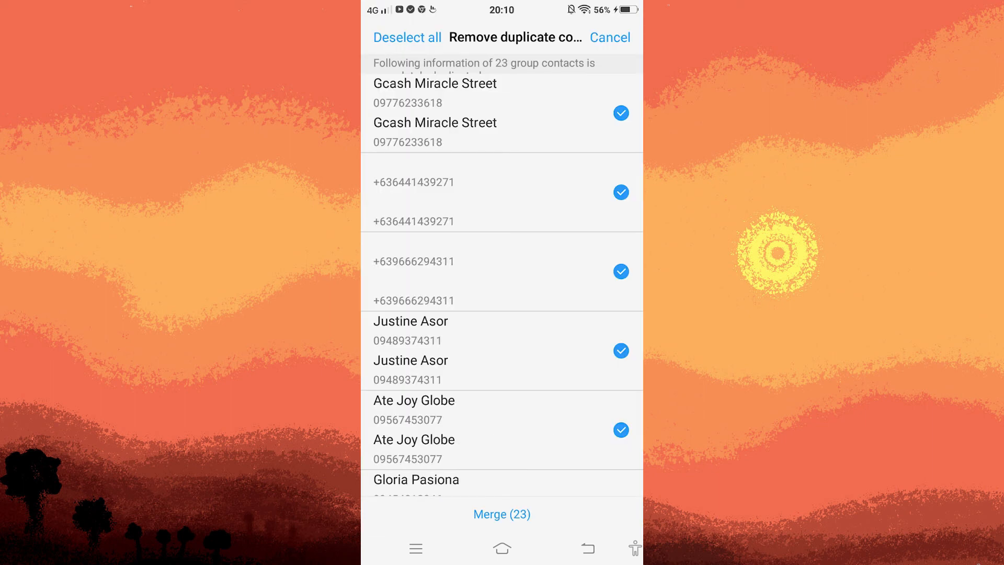